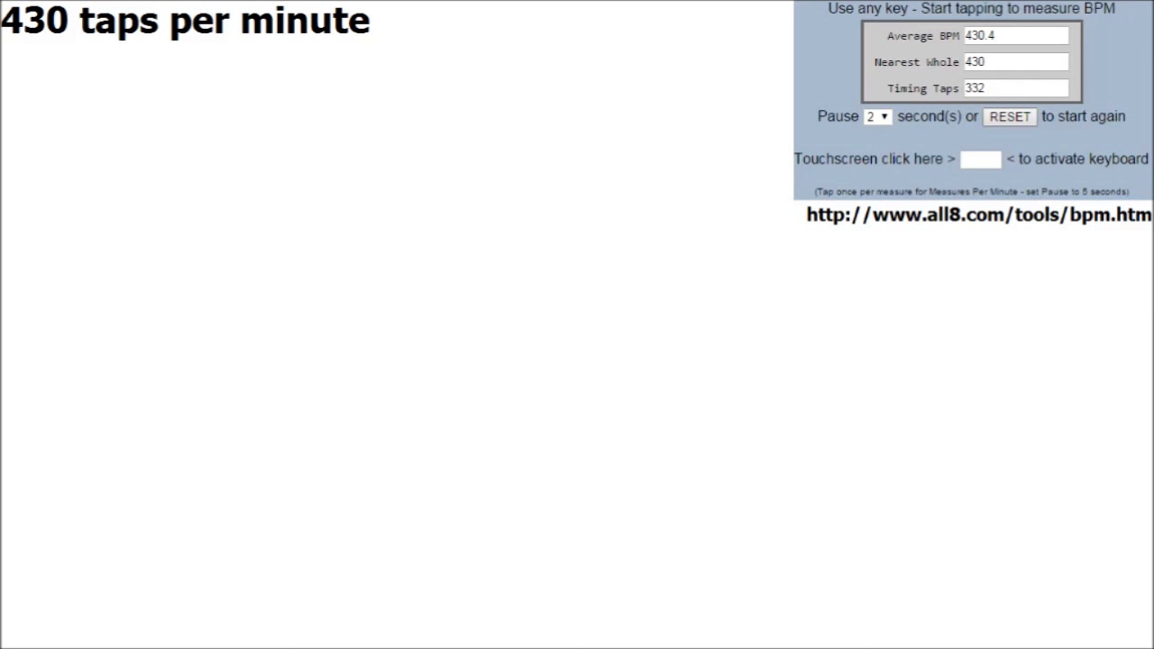
type("24 hours per day")
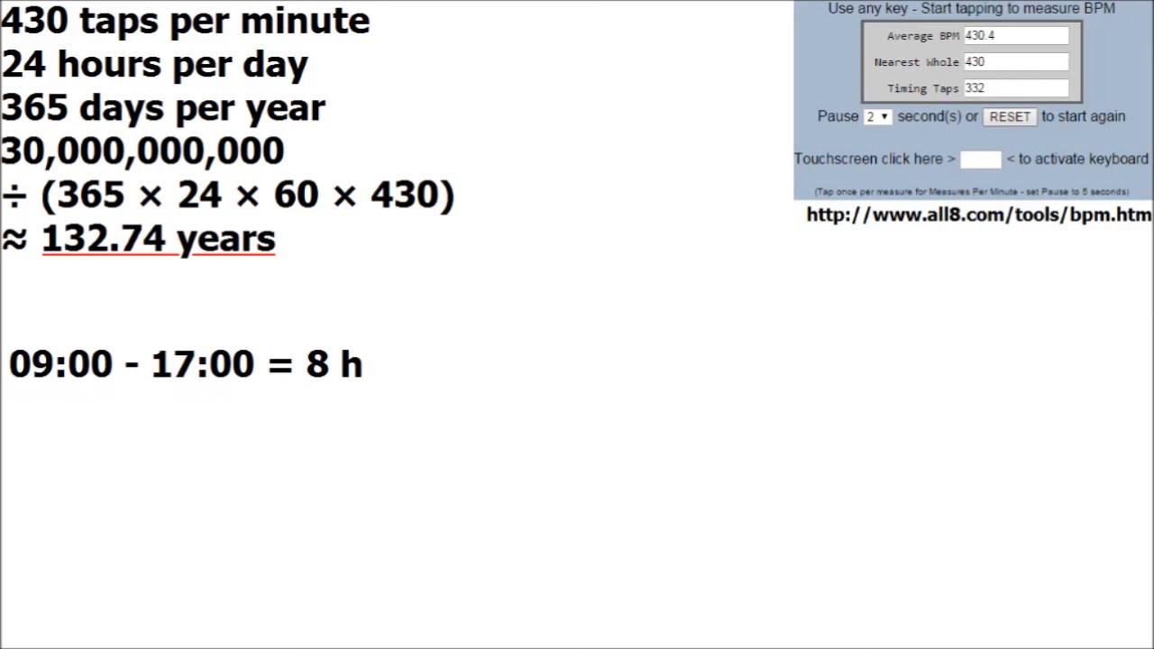
type("½ spent typing = 4 h")
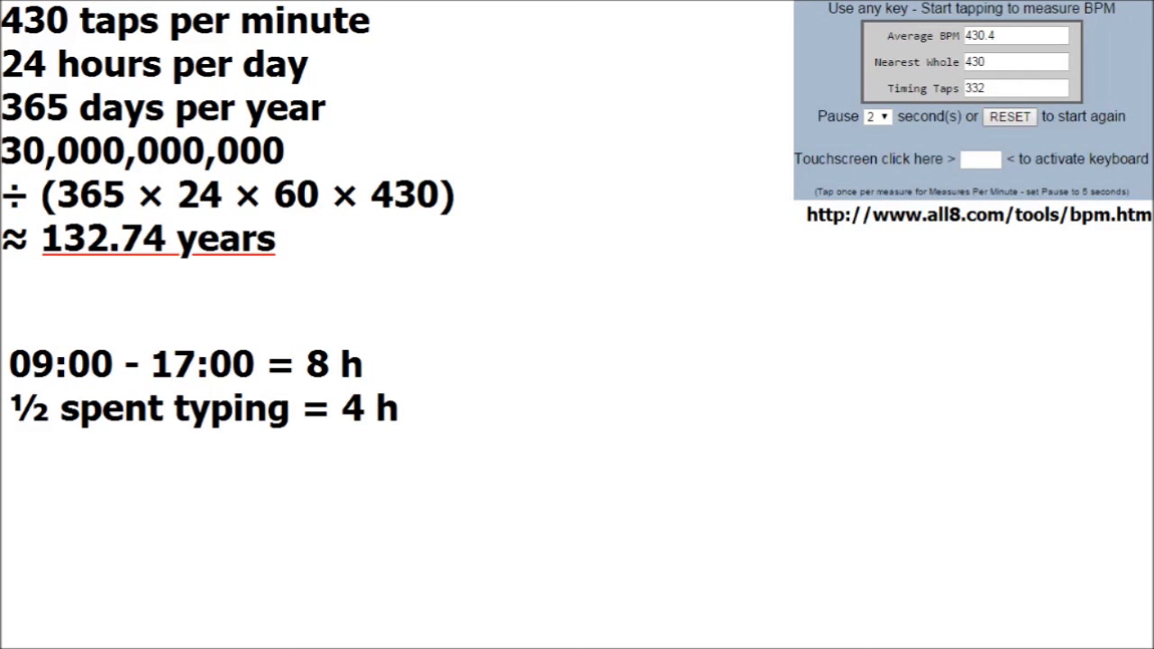
type("253 working days per year = 1012 h of typing per year")
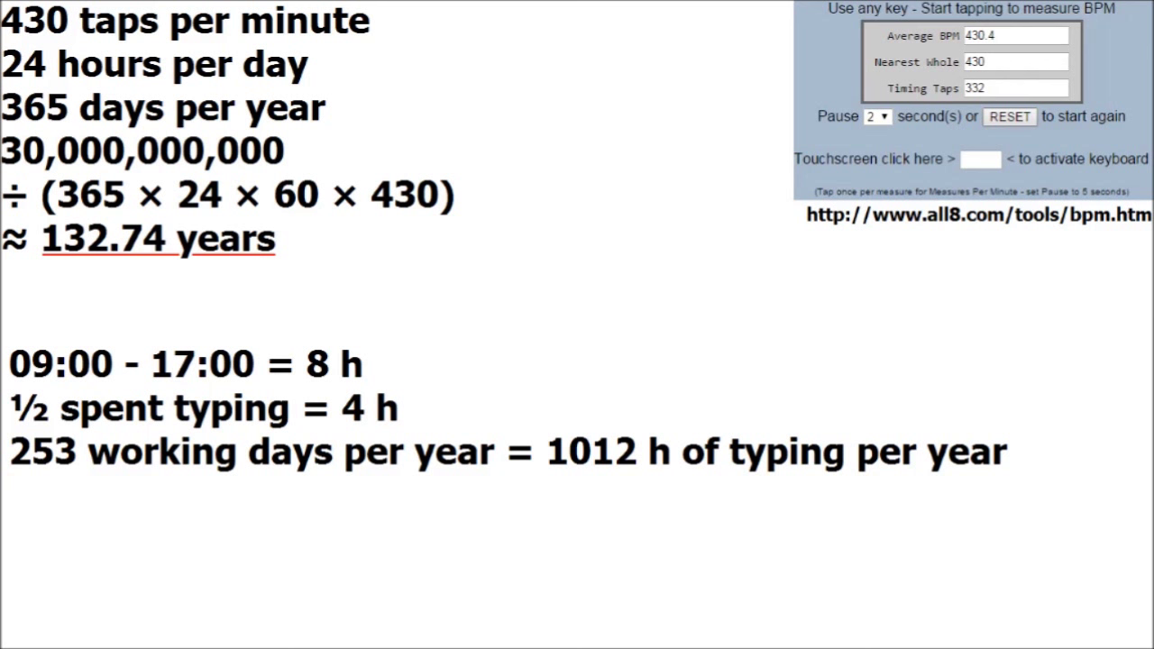
type("100 WPM = 6000 WPH = 6000 spaces per hour")
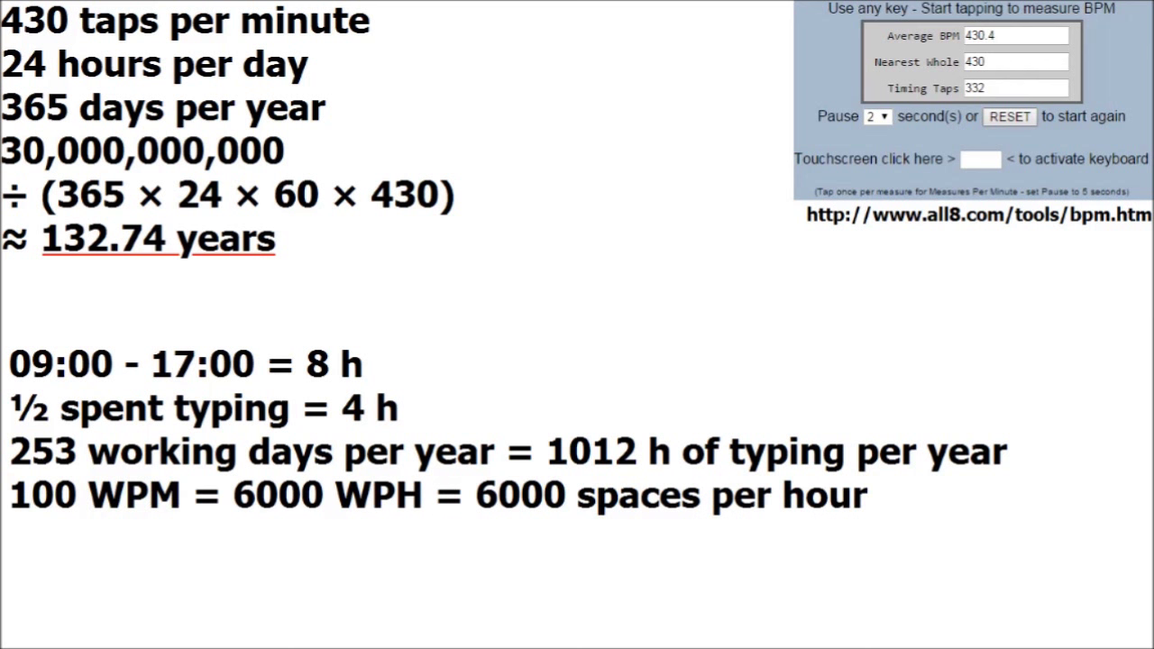